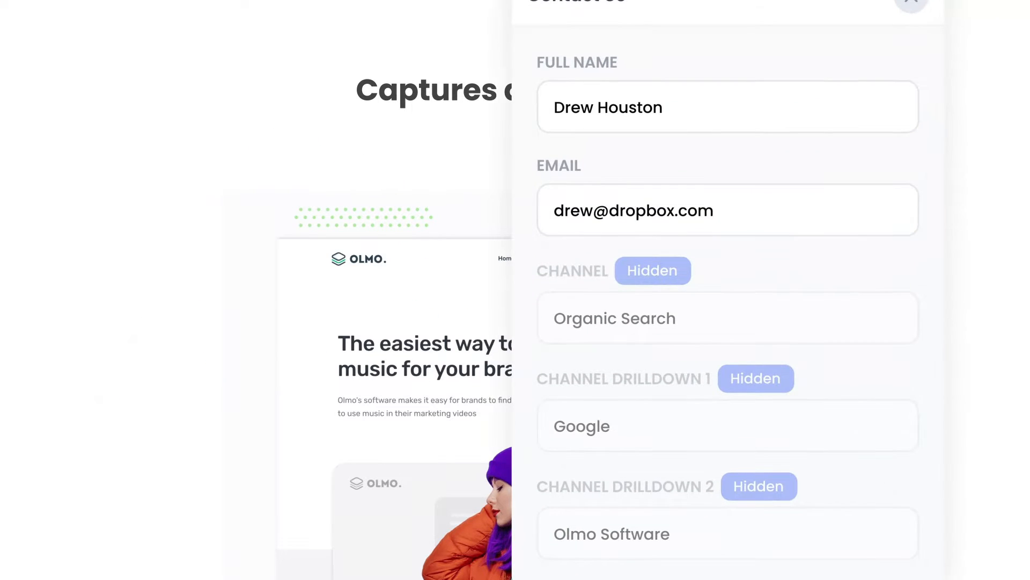
- Start the Attributer 14-day free trial and copy the account's tracking code
left_click(911, 5)
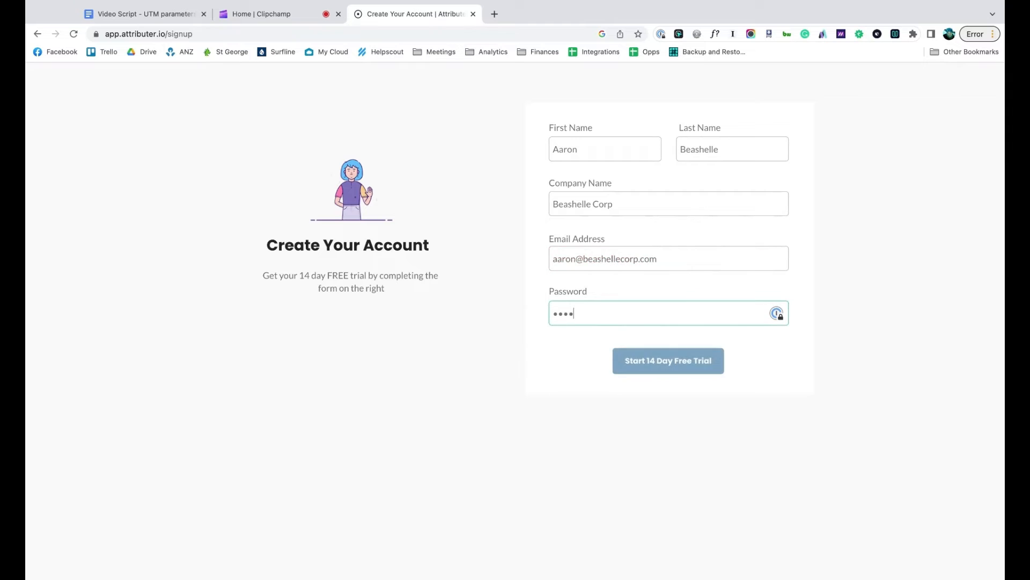
left_click(668, 361)
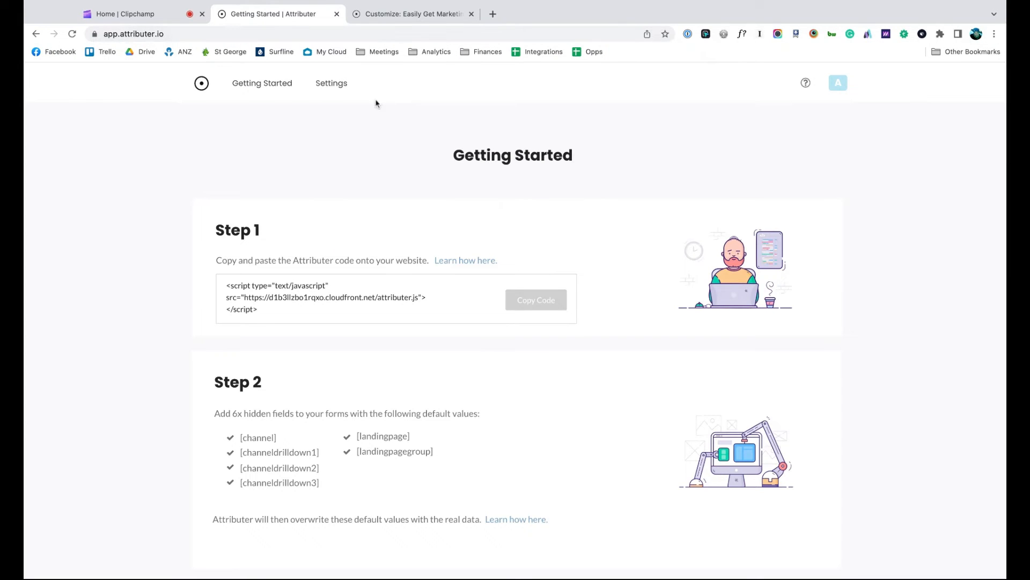
left_click(536, 300)
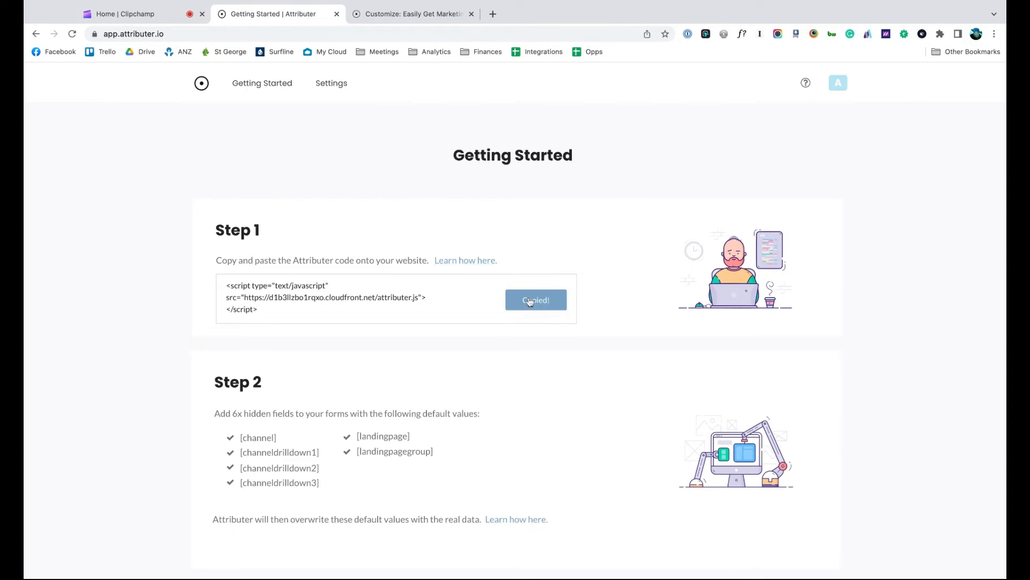
- Switch to Google Tag Manager and show the Tags list for installing the code
left_click(412, 13)
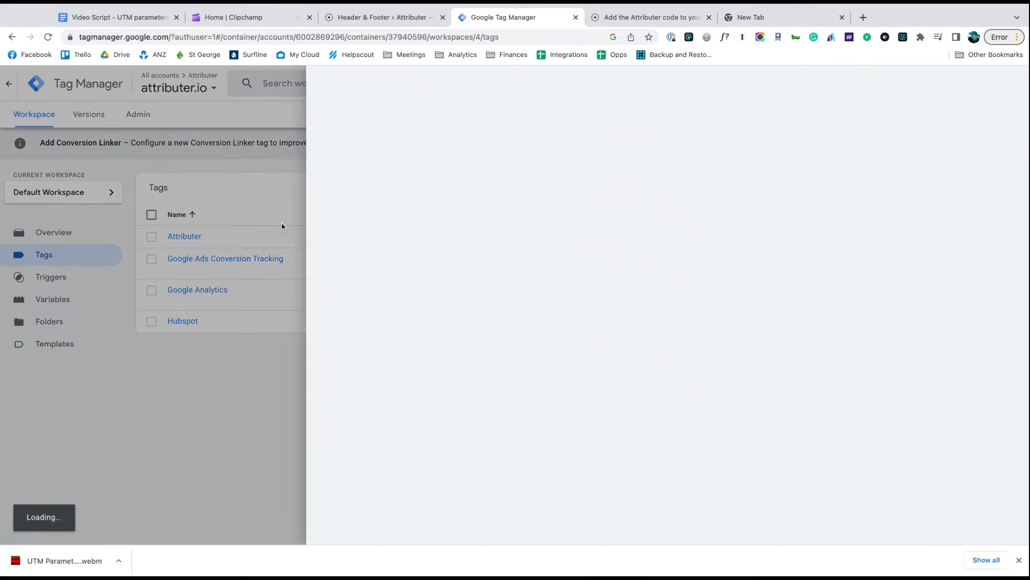
left_click(184, 236)
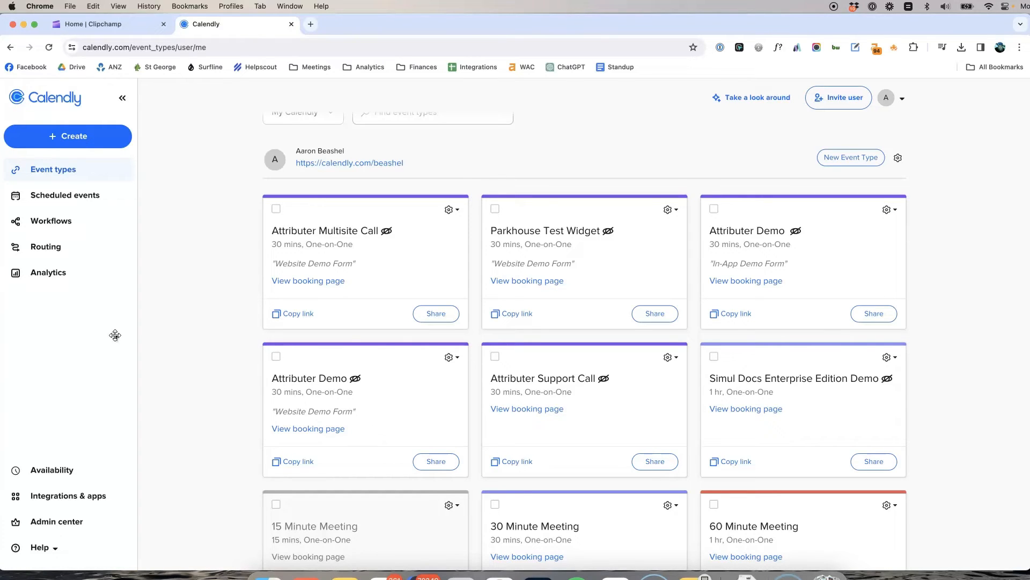
- Copy the booking page link of the Calendly demo event
left_click(731, 314)
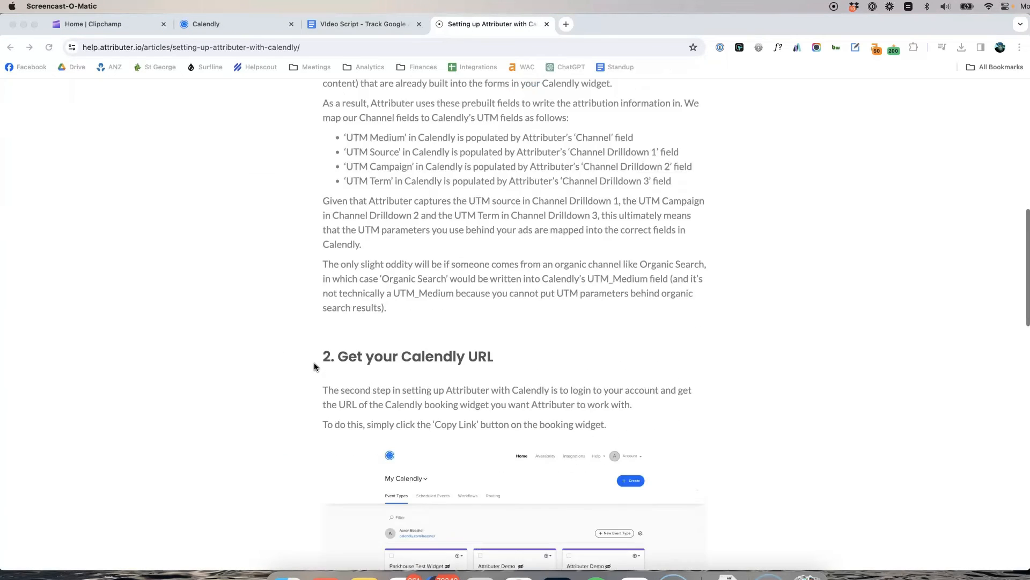
scroll("down", 3)
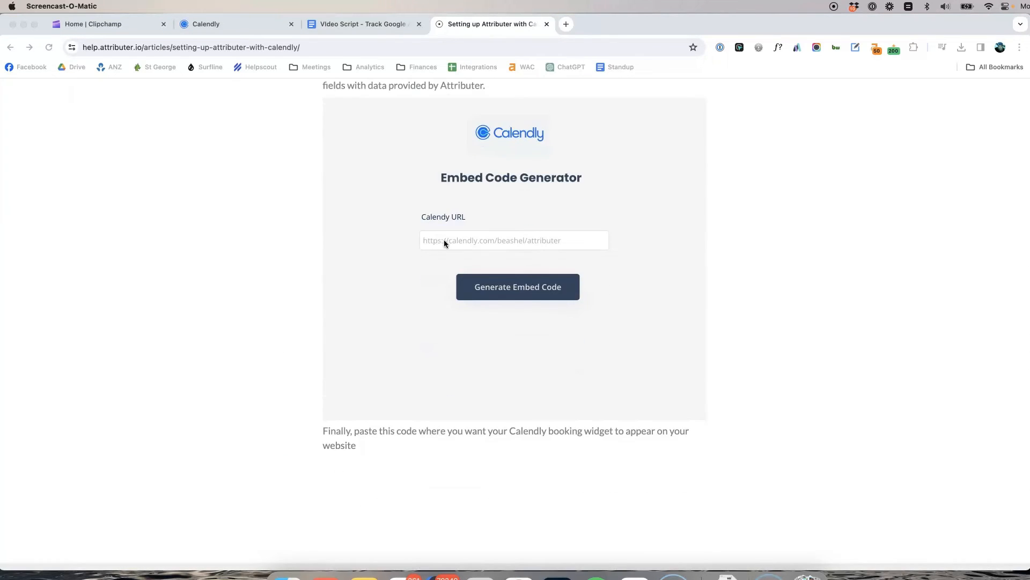
type("https://calendly.com/beashel/attributer-demo-app")
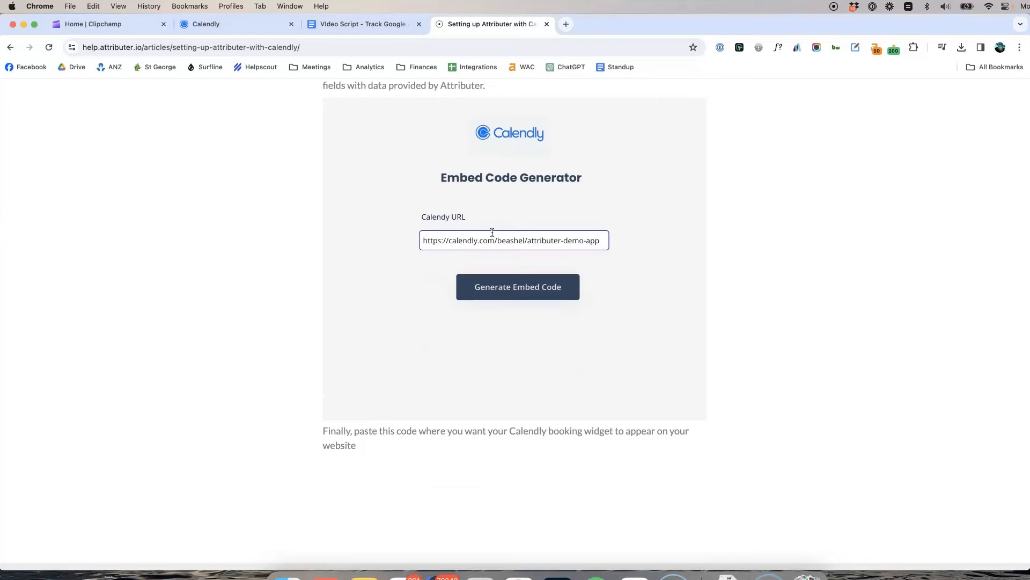
left_click(518, 287)
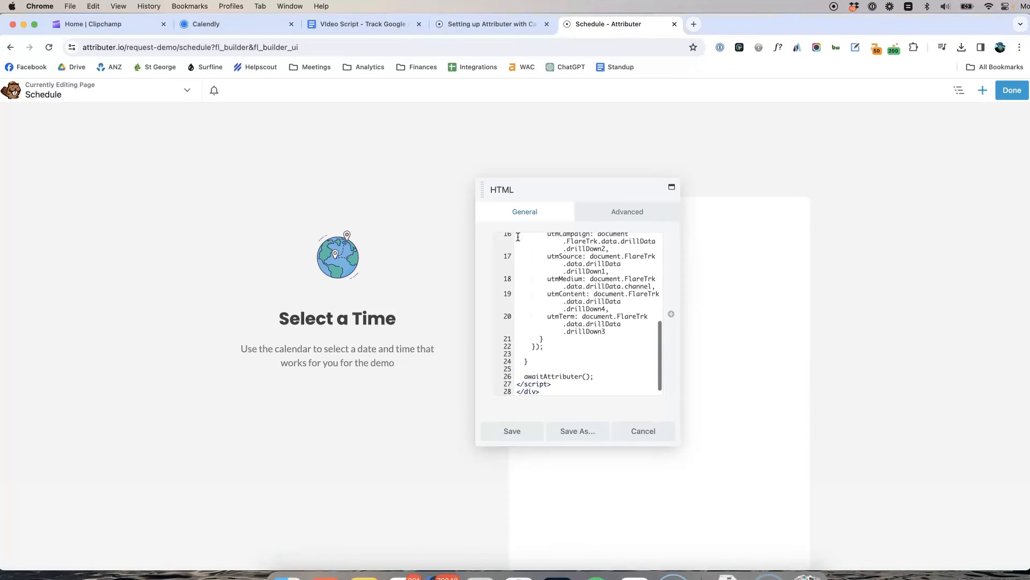
left_click(512, 432)
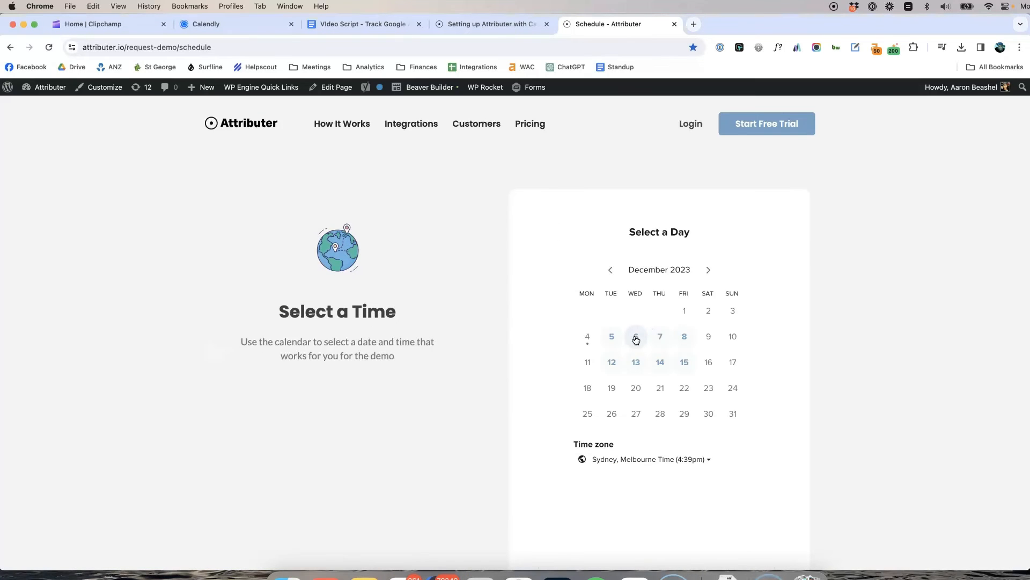
left_click(636, 336)
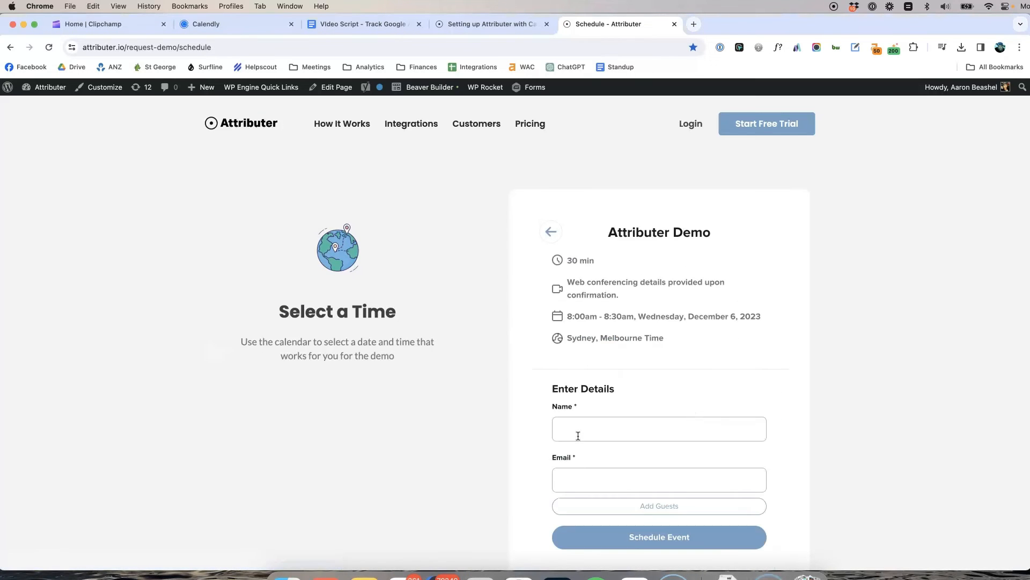
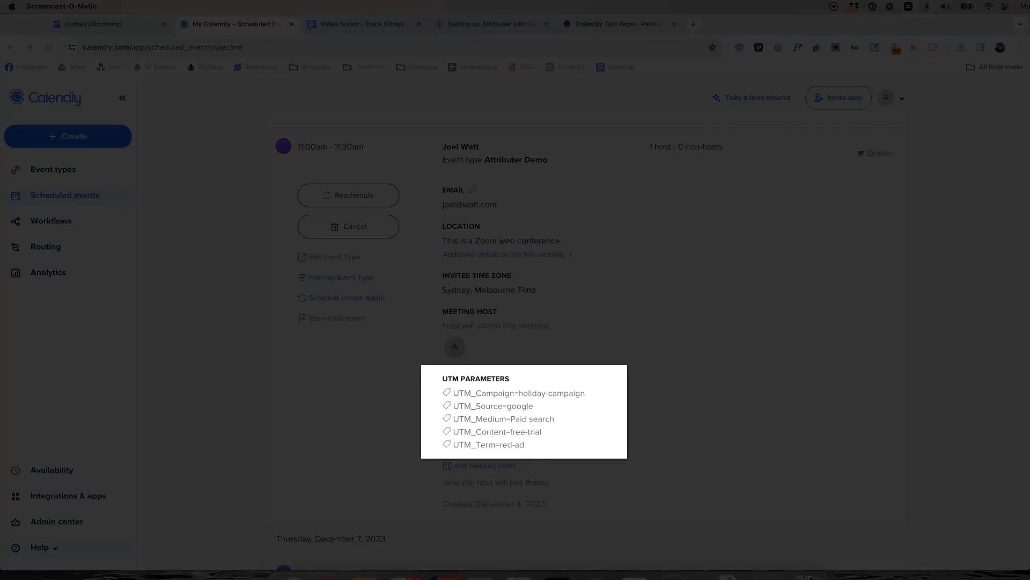
- View the booking's UTM values, then the matching HubSpot contact record
left_click(920, 16)
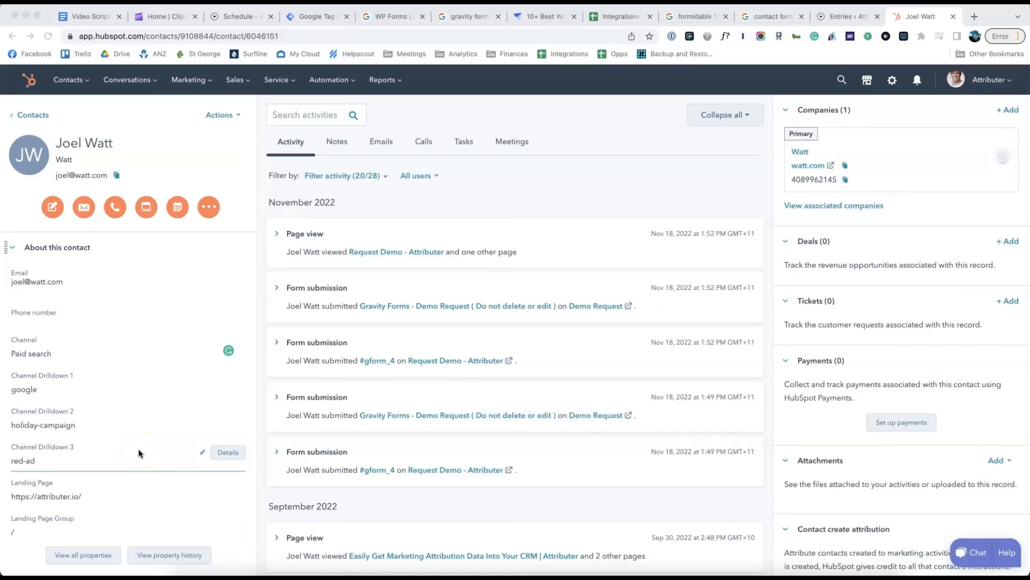